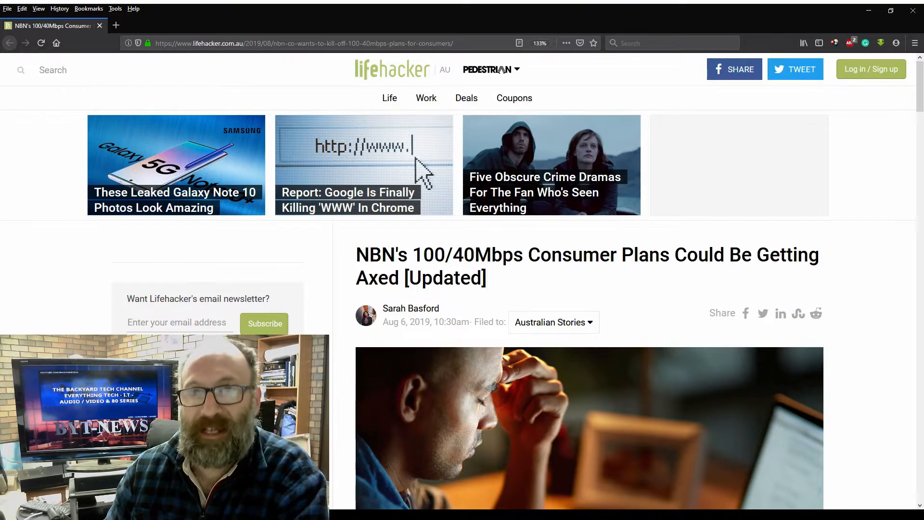
pyautogui.scroll(-3)
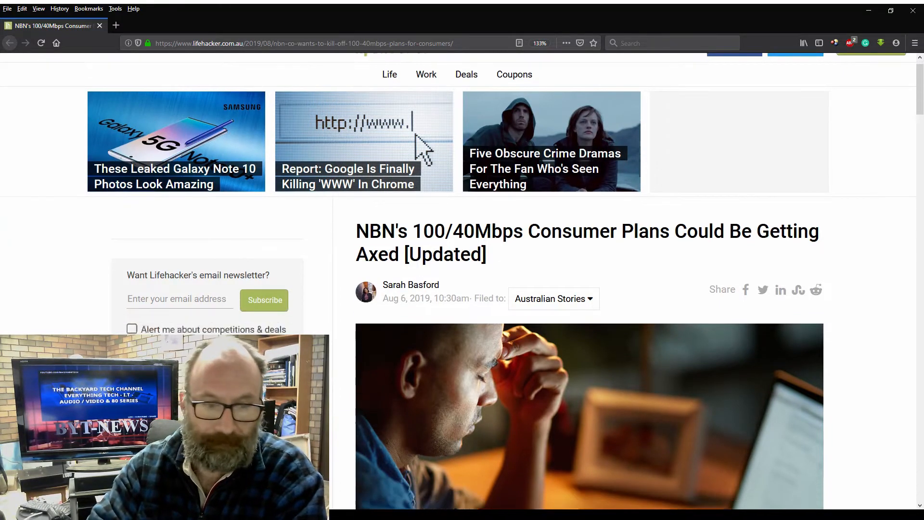
pyautogui.scroll(-3)
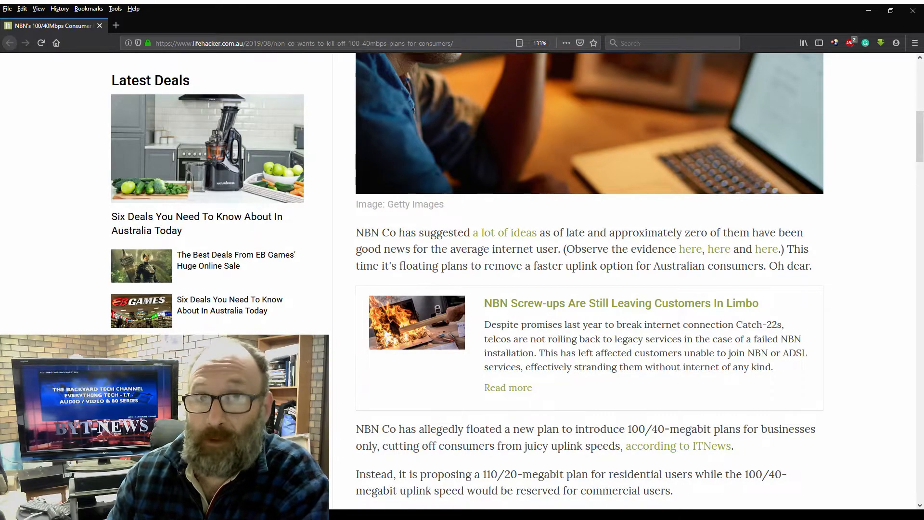
pyautogui.scroll(-3)
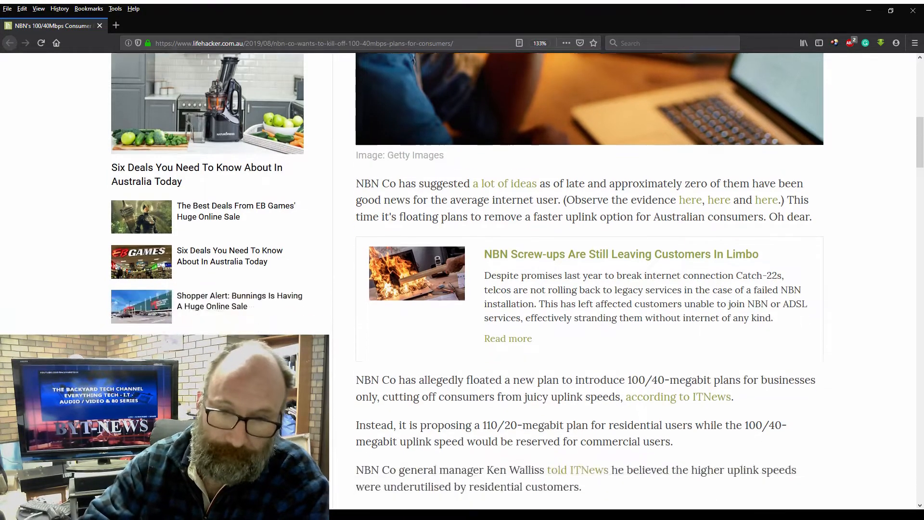
pyautogui.scroll(-3)
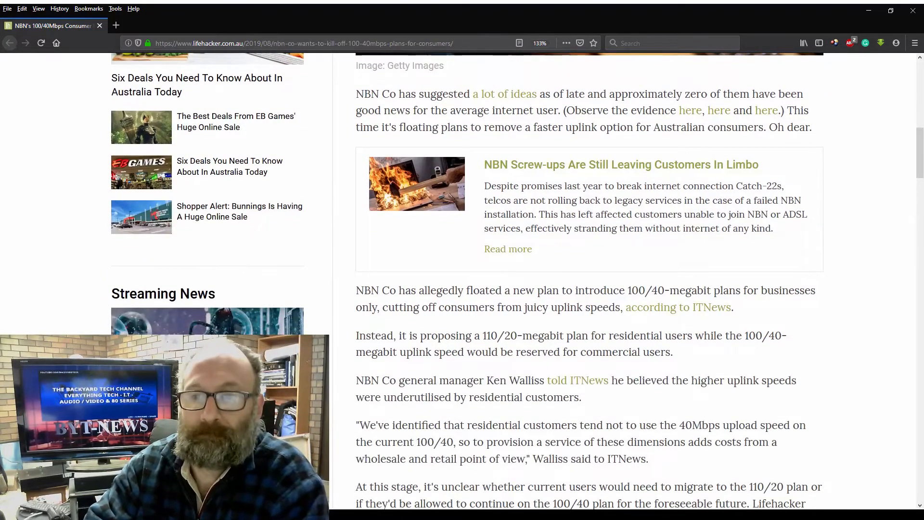
pyautogui.scroll(-3)
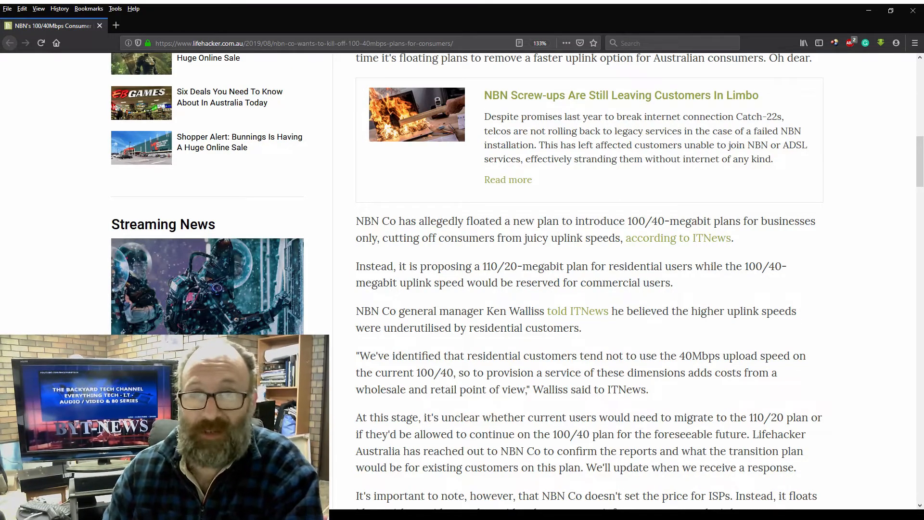
pyautogui.scroll(-3)
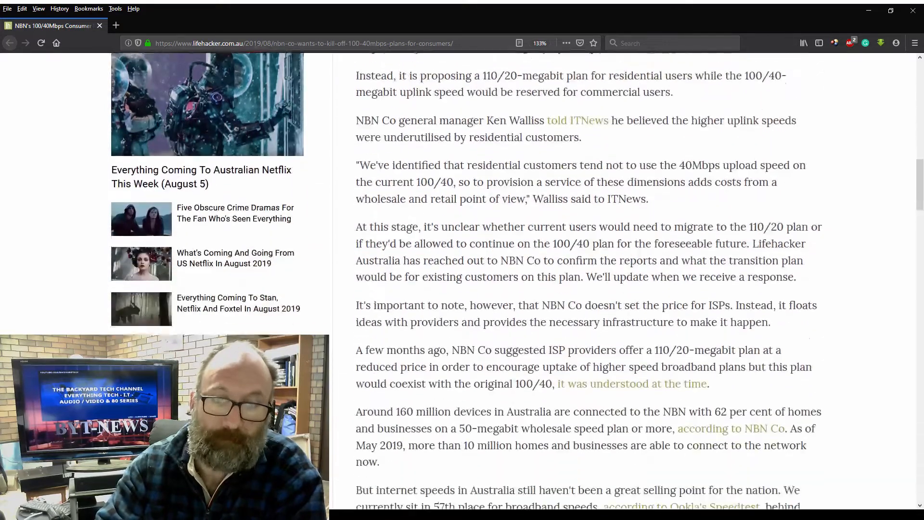
pyautogui.scroll(-3)
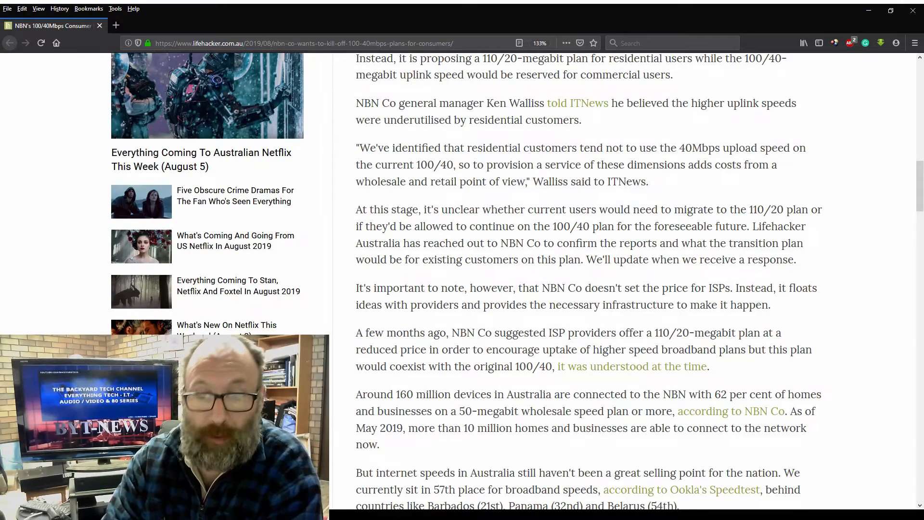
pyautogui.scroll(-3)
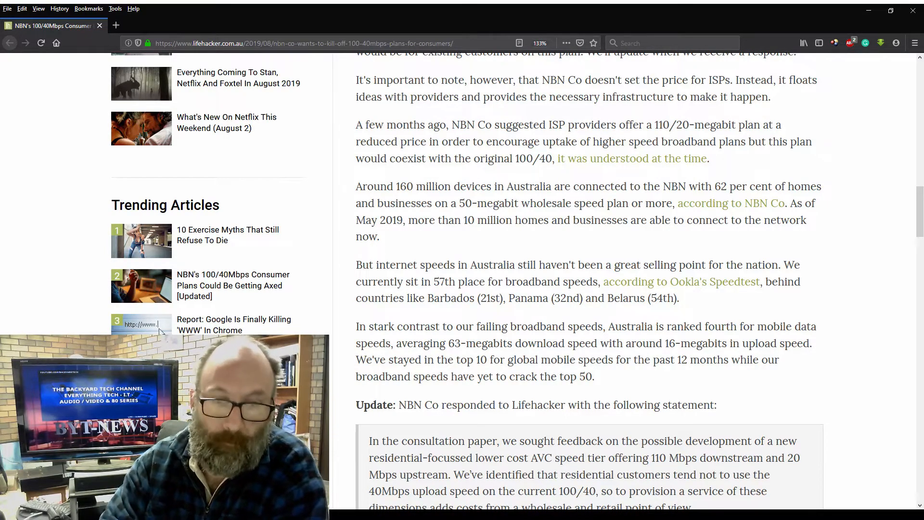
pyautogui.scroll(-3)
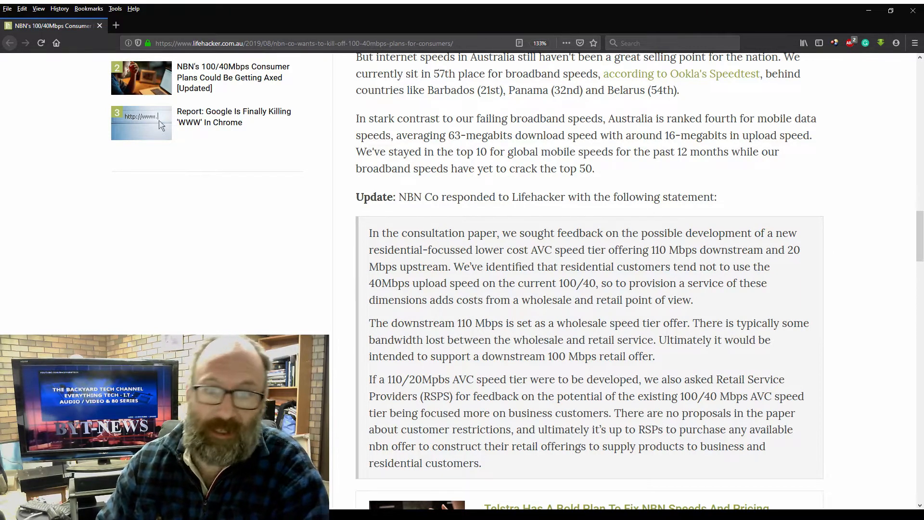
pyautogui.scroll(-3)
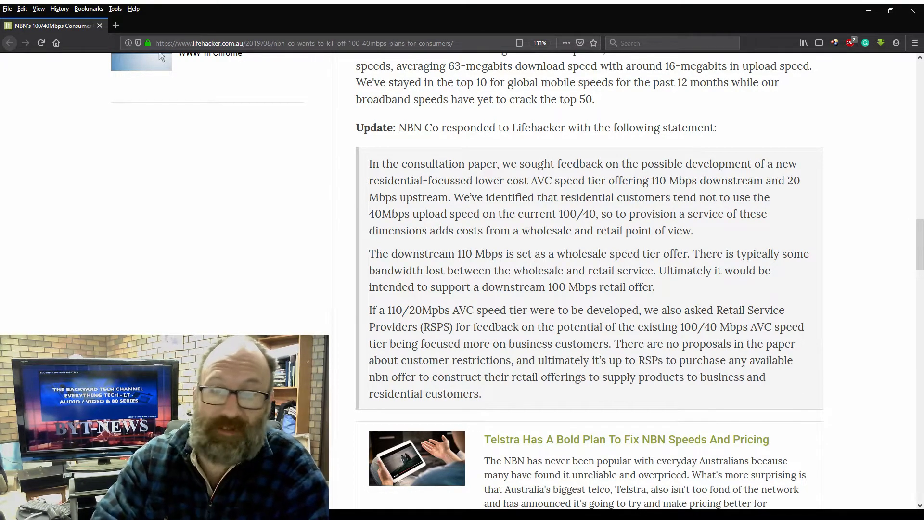
pyautogui.scroll(-3)
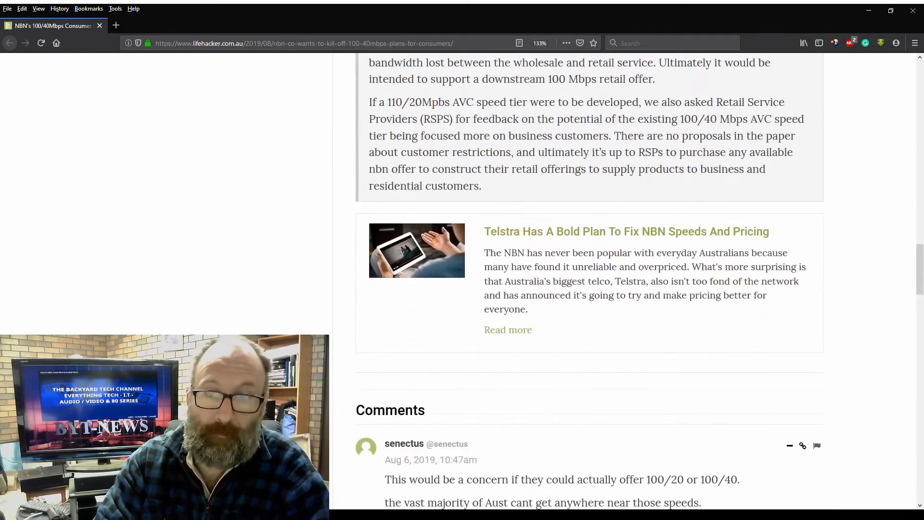
pyautogui.scroll(3)
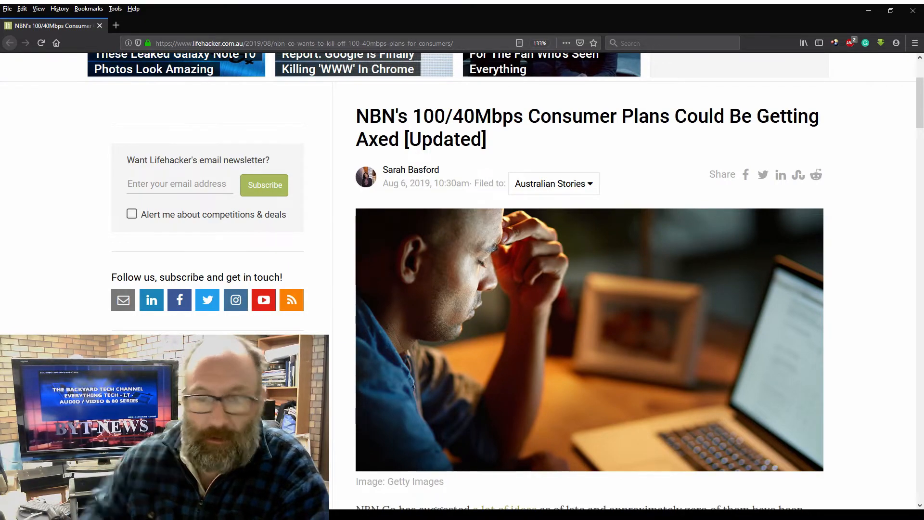
pyautogui.scroll(-3)
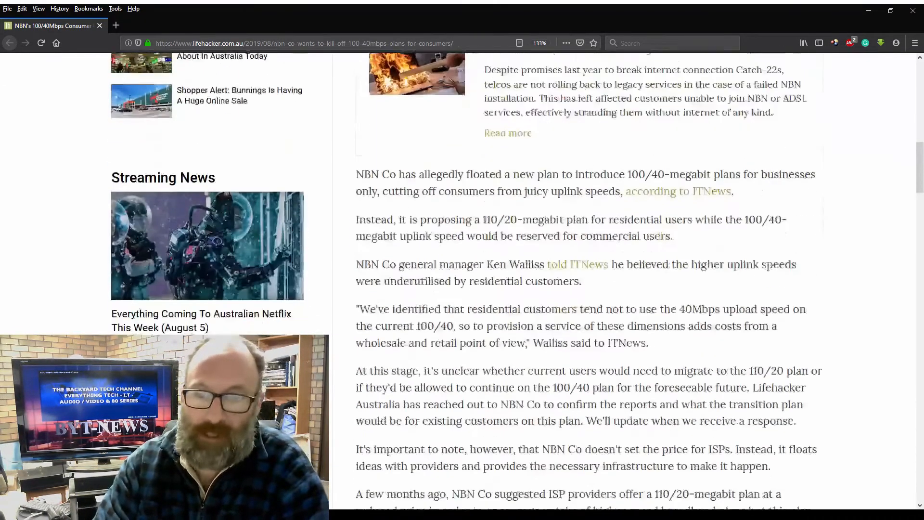
pyautogui.scroll(-3)
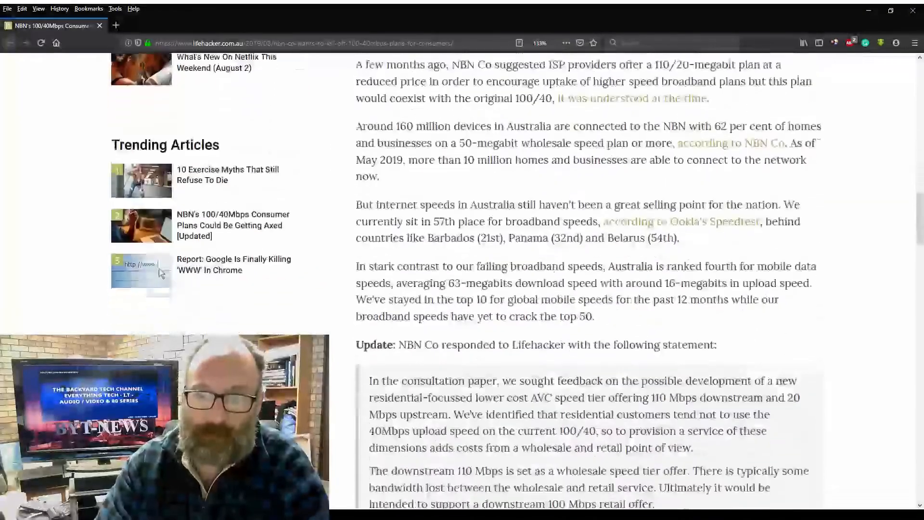
pyautogui.scroll(-3)
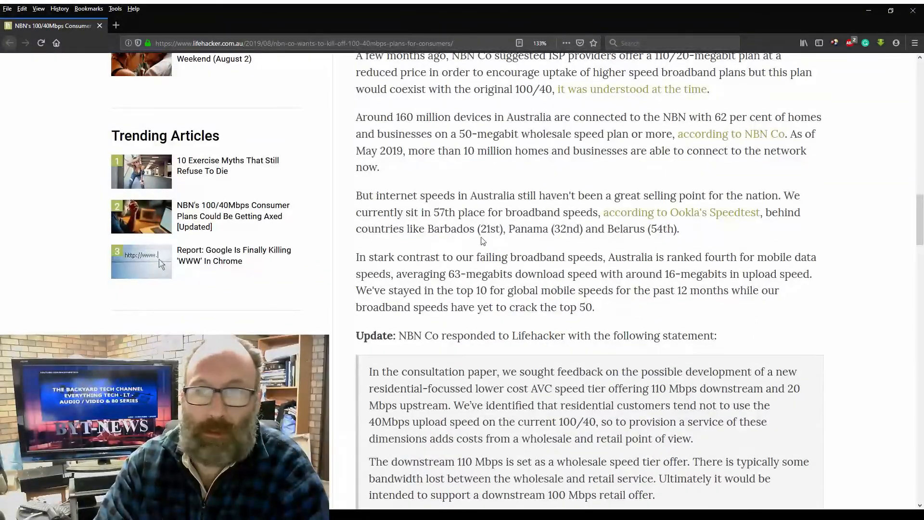